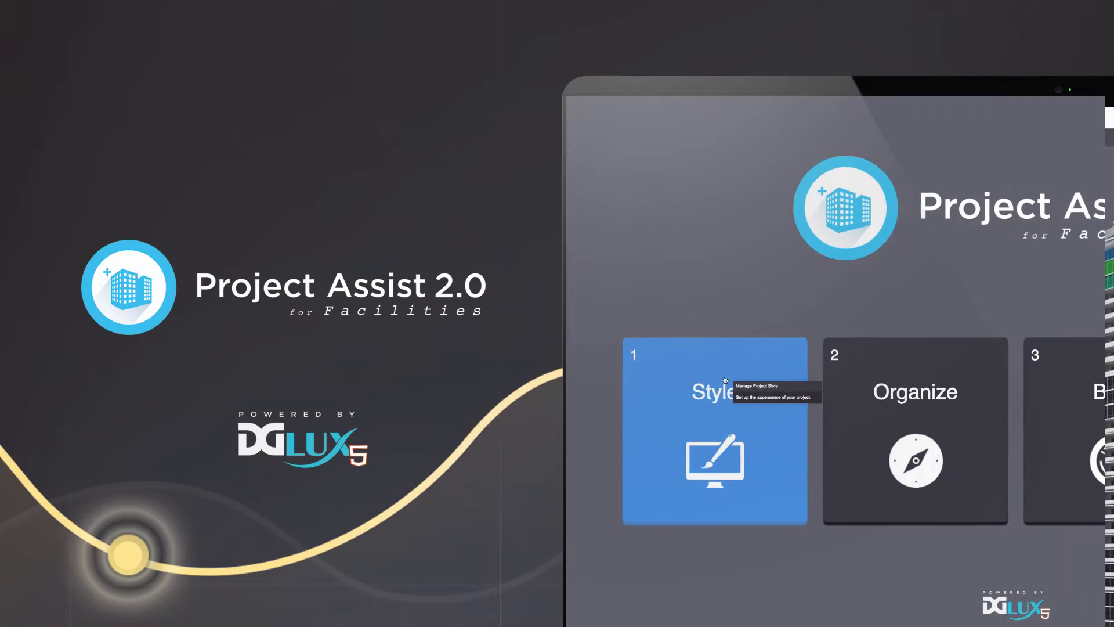
# Go to Manage Project Style and start editing the Default style's colour and stroke properties
pyautogui.click(712, 426)
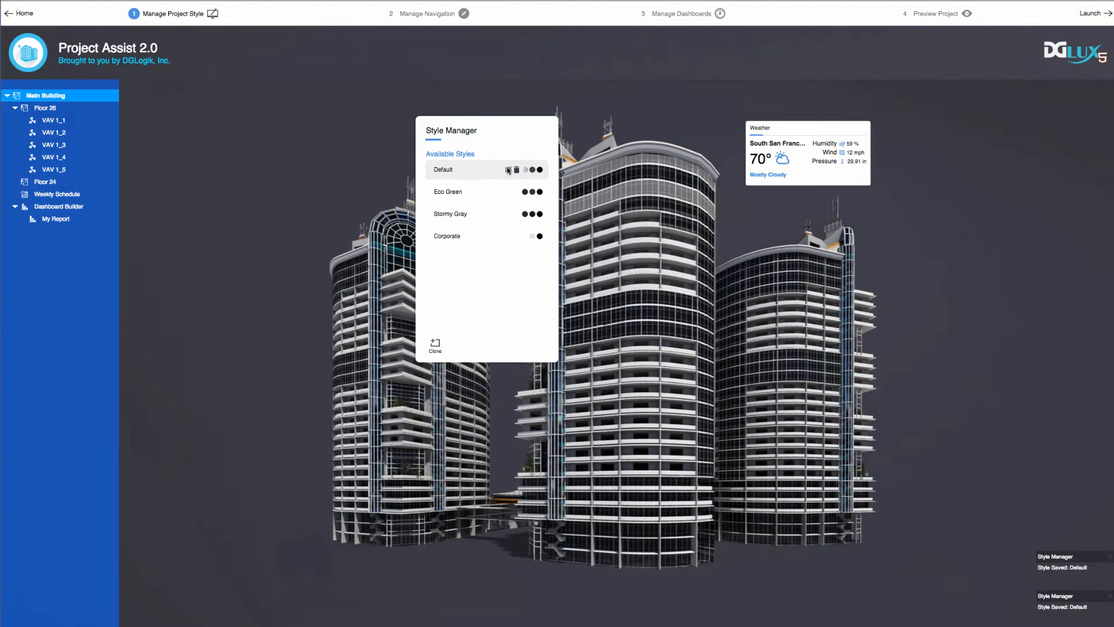
pyautogui.click(507, 170)
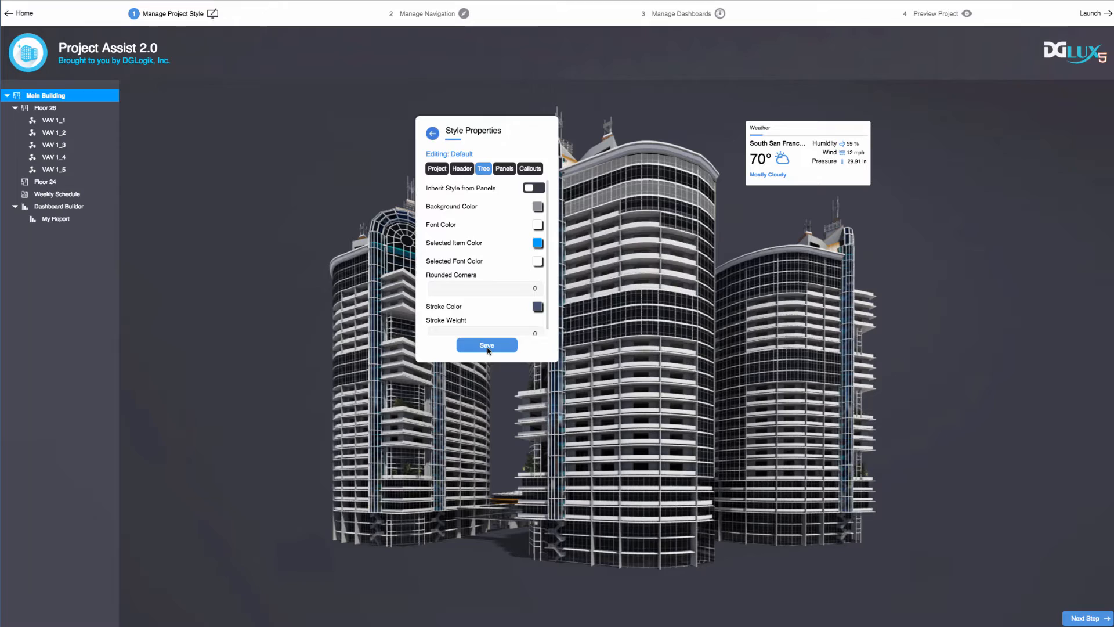
# Save the Default style and move on to step 2, Manage Navigation
pyautogui.click(427, 13)
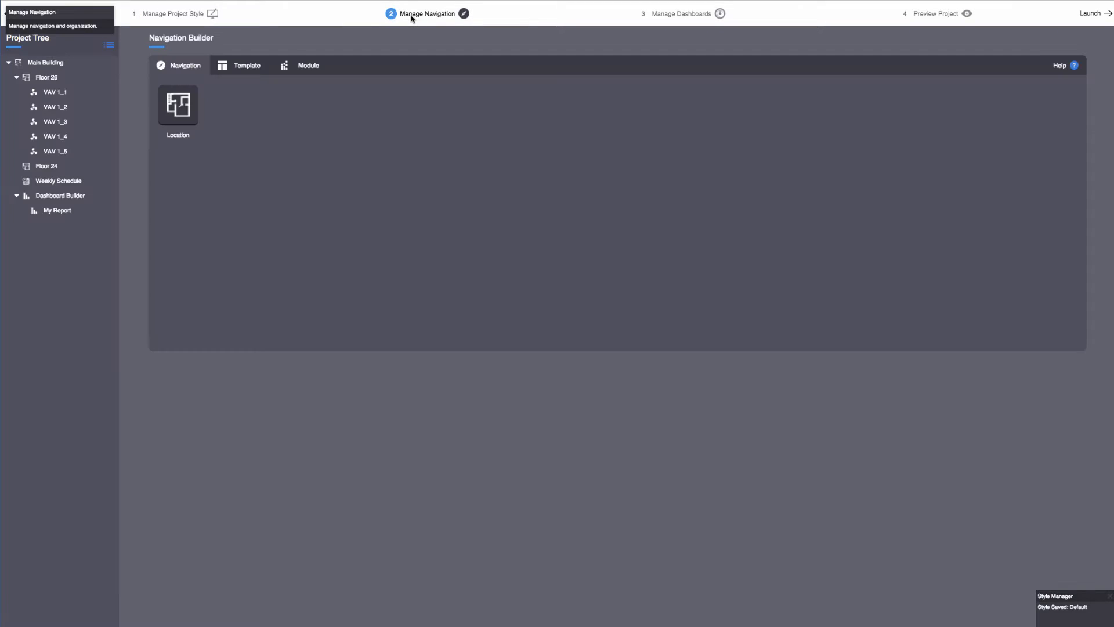
pyautogui.click(302, 65)
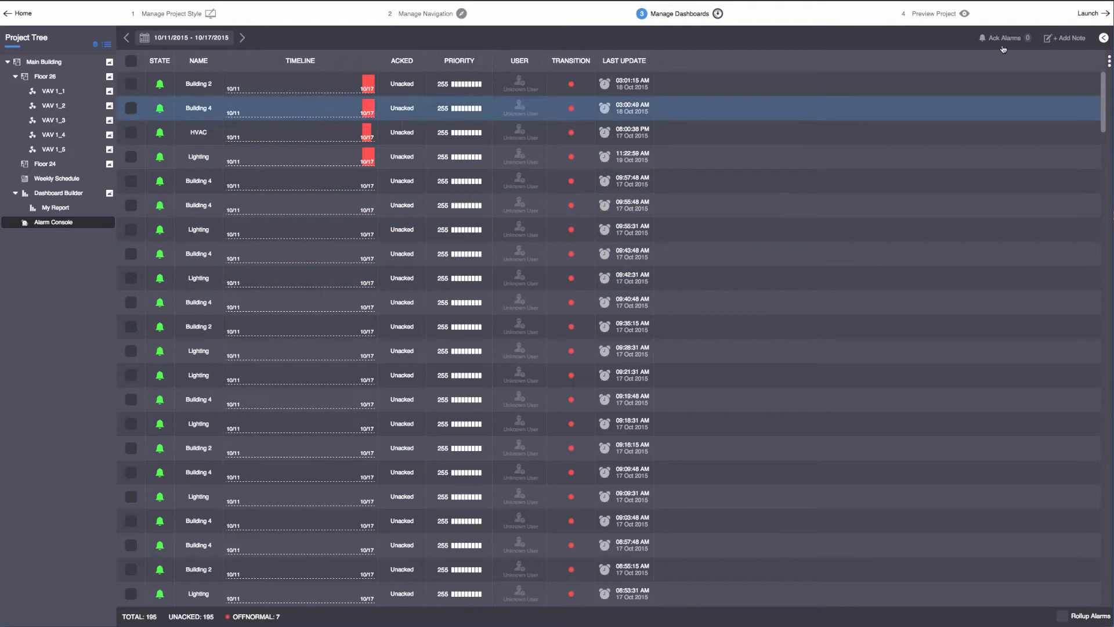
# Expand the Alarm Console's class, priority, state and date filters for the week's alarms
pyautogui.click(1104, 37)
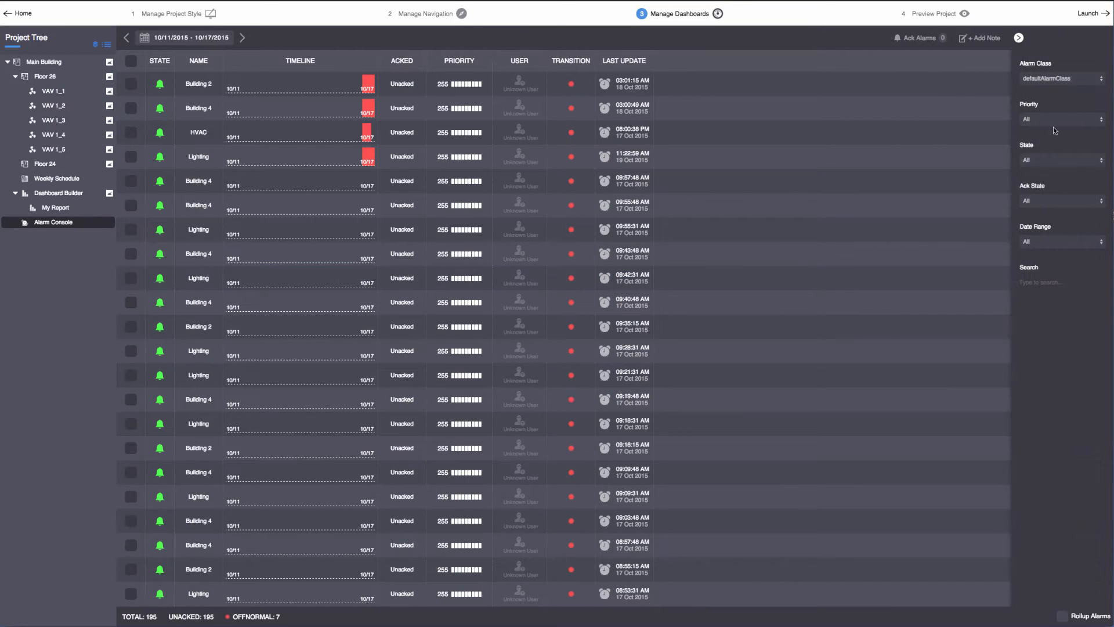
pyautogui.click(1059, 159)
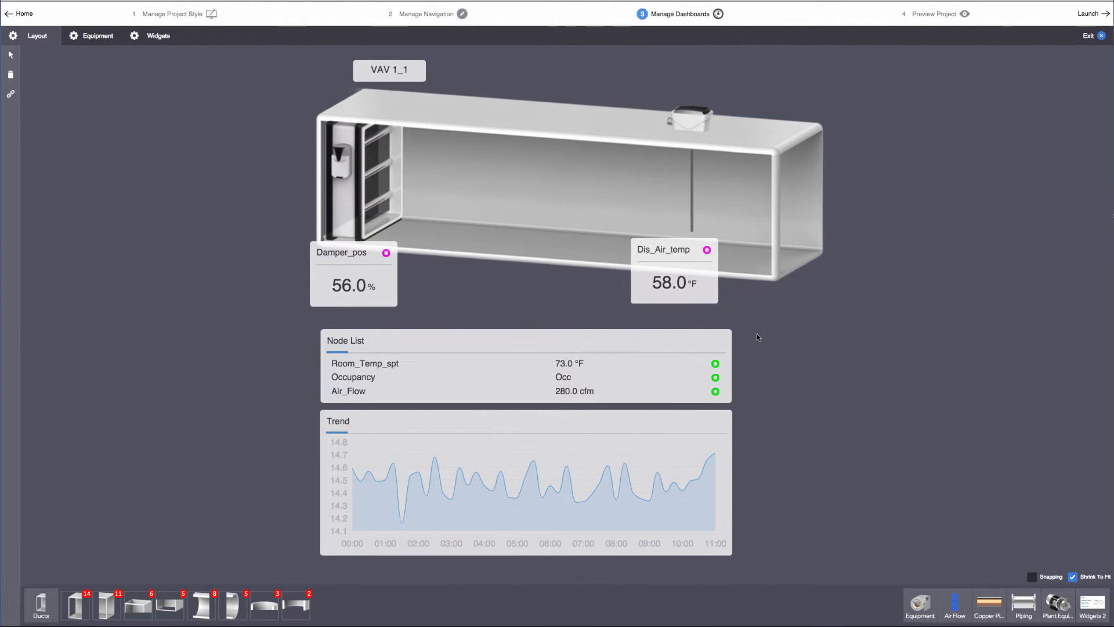
# Place a fan in the VAV 1_1 duct and add a value widget from the Widgets library
pyautogui.click(97, 36)
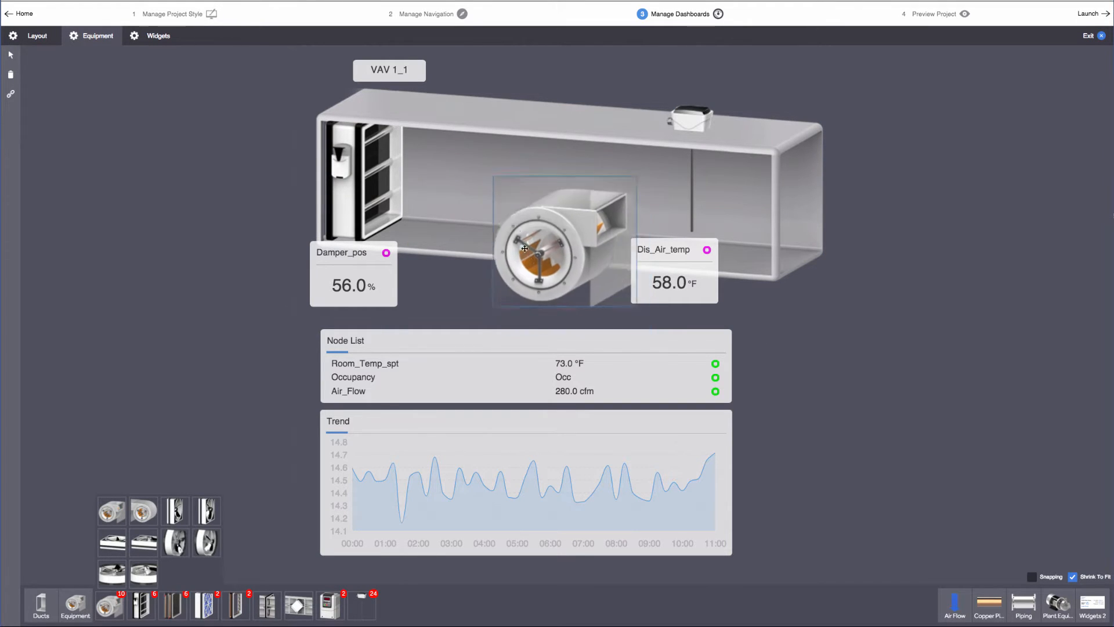
pyautogui.moveTo(564, 245); pyautogui.dragTo(513, 188)
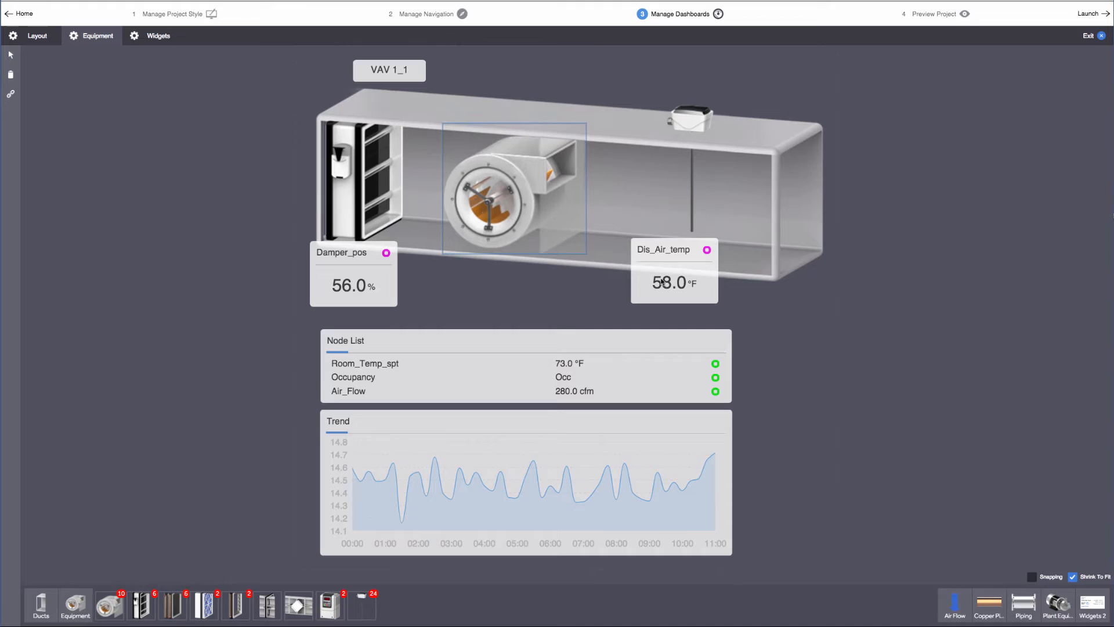
pyautogui.click(158, 36)
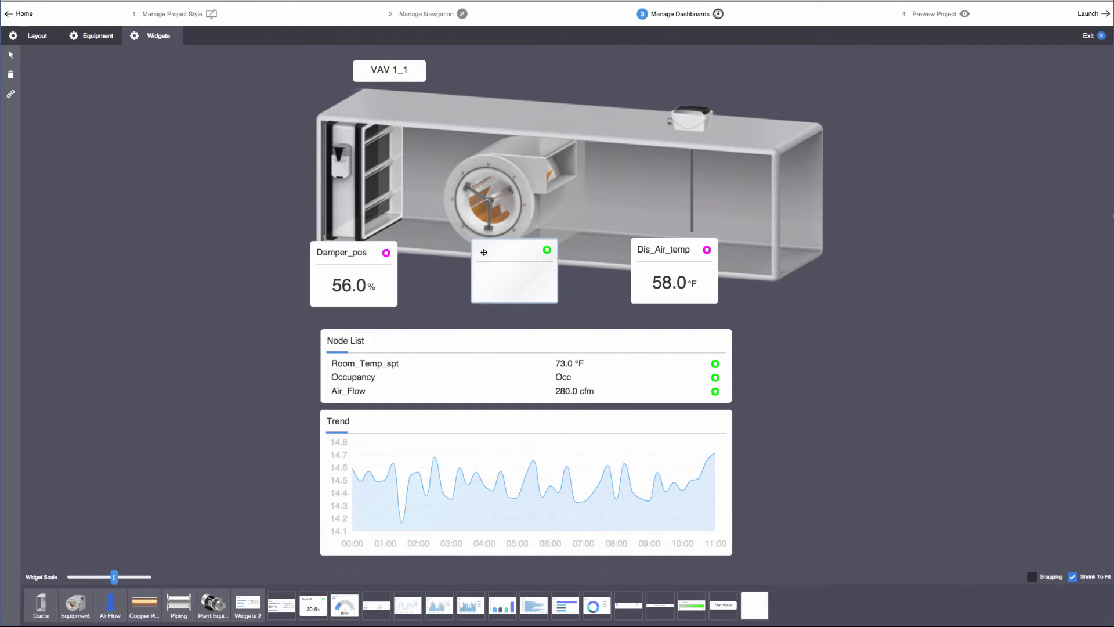
pyautogui.click(10, 94)
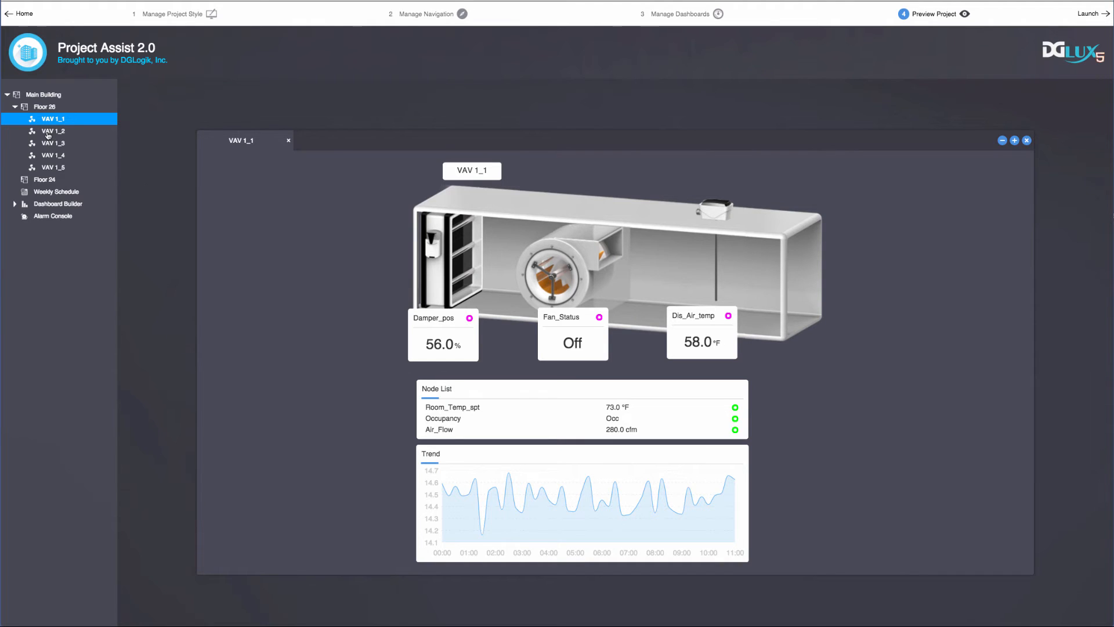
# Preview Main Building, play Floor 26 room temperatures to 07:30 AM 10/18/15, then Weekly Schedule
pyautogui.click(53, 143)
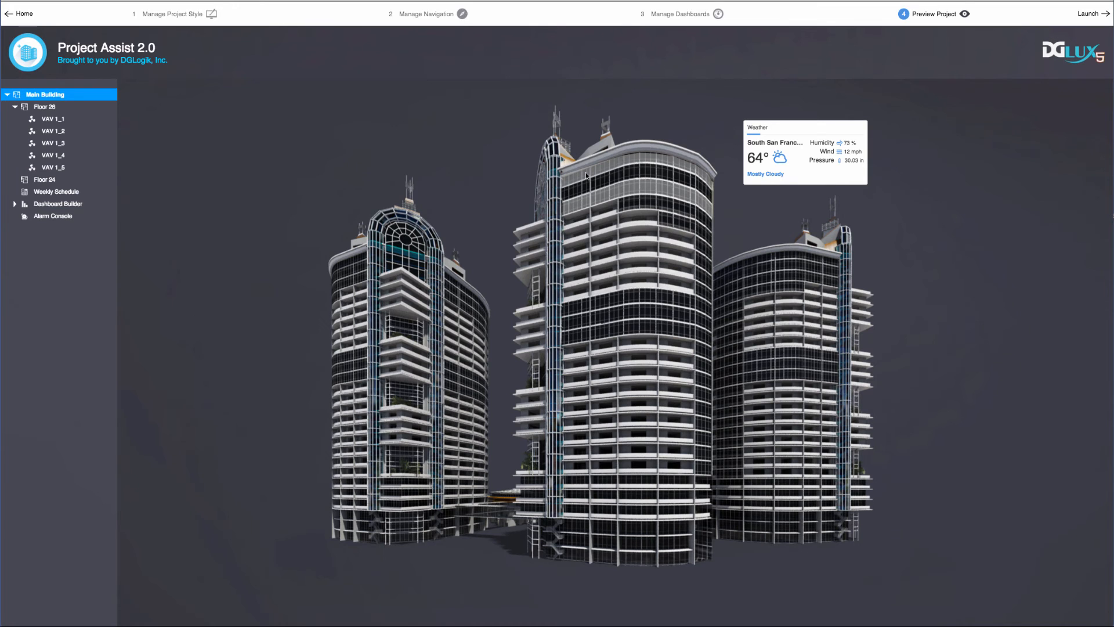
pyautogui.click(45, 106)
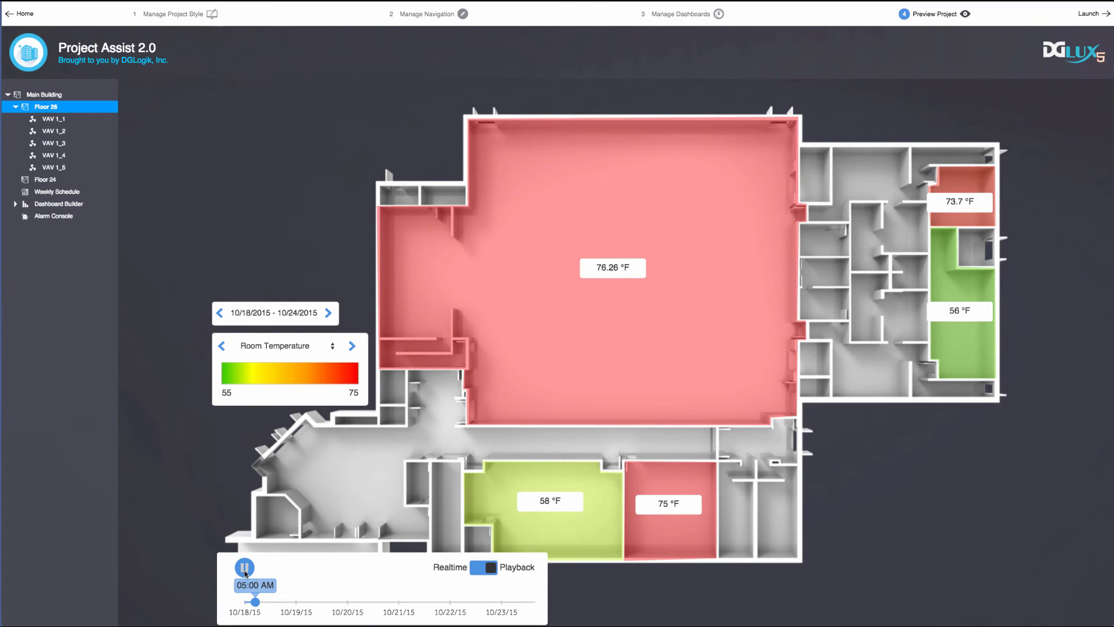
pyautogui.moveTo(255, 601); pyautogui.dragTo(264, 601)
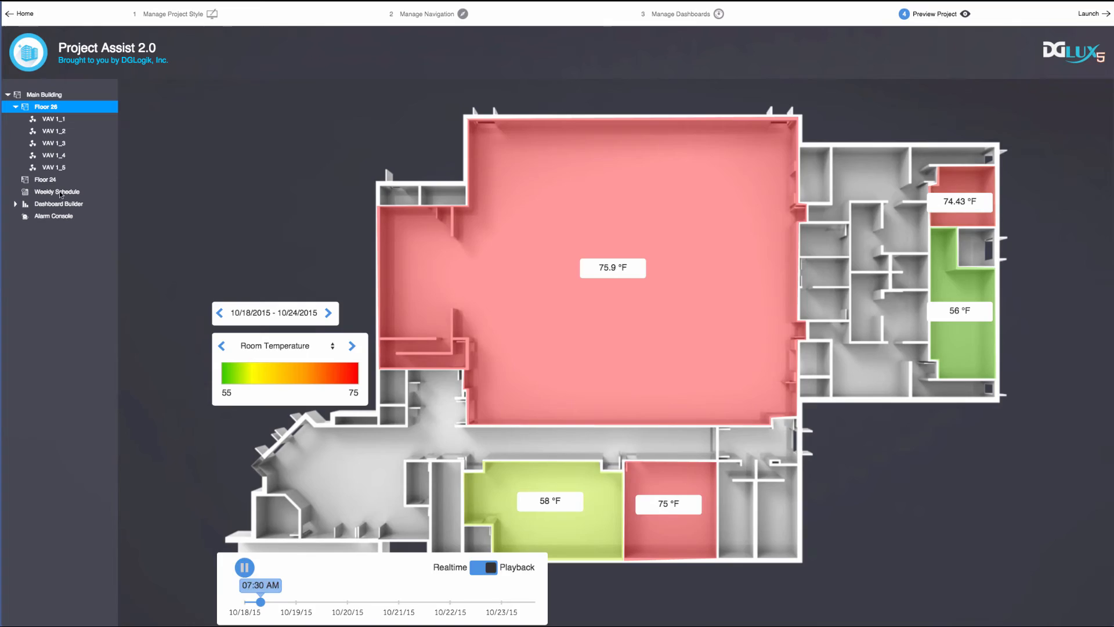
pyautogui.click(60, 192)
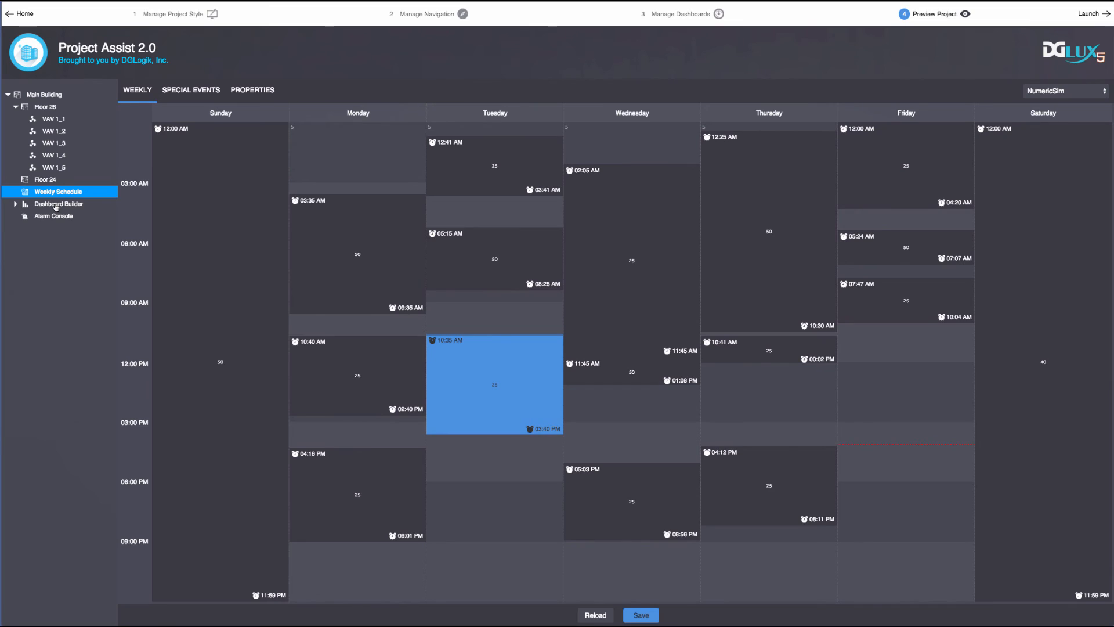
# Show the My Report charts and add LIGHT_load to the pie chart
pyautogui.click(59, 205)
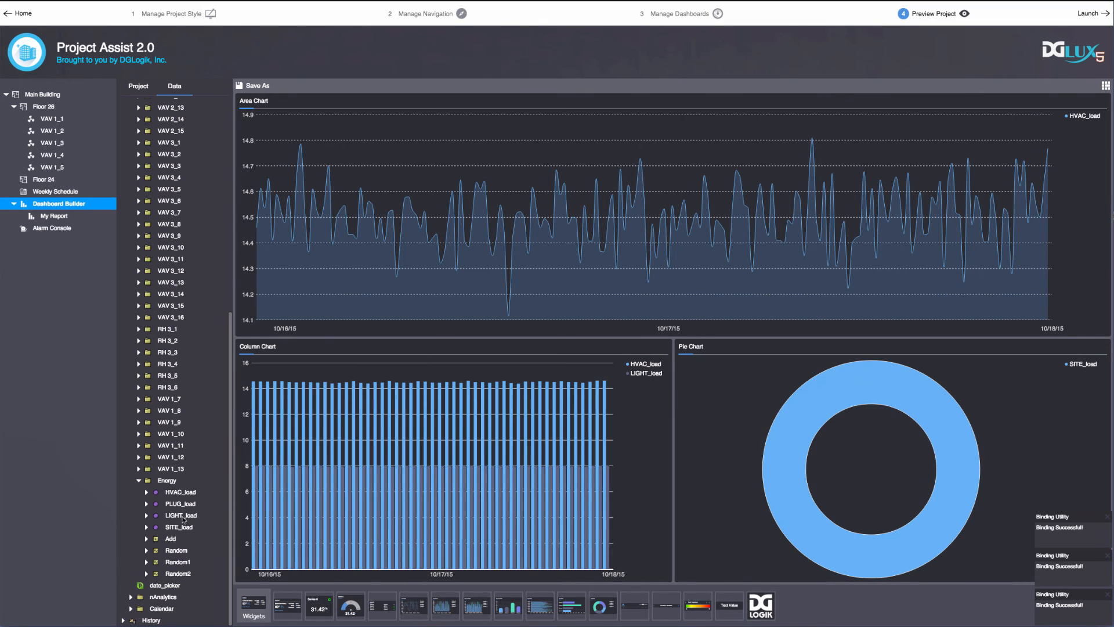
pyautogui.moveTo(181, 515); pyautogui.dragTo(794, 474)
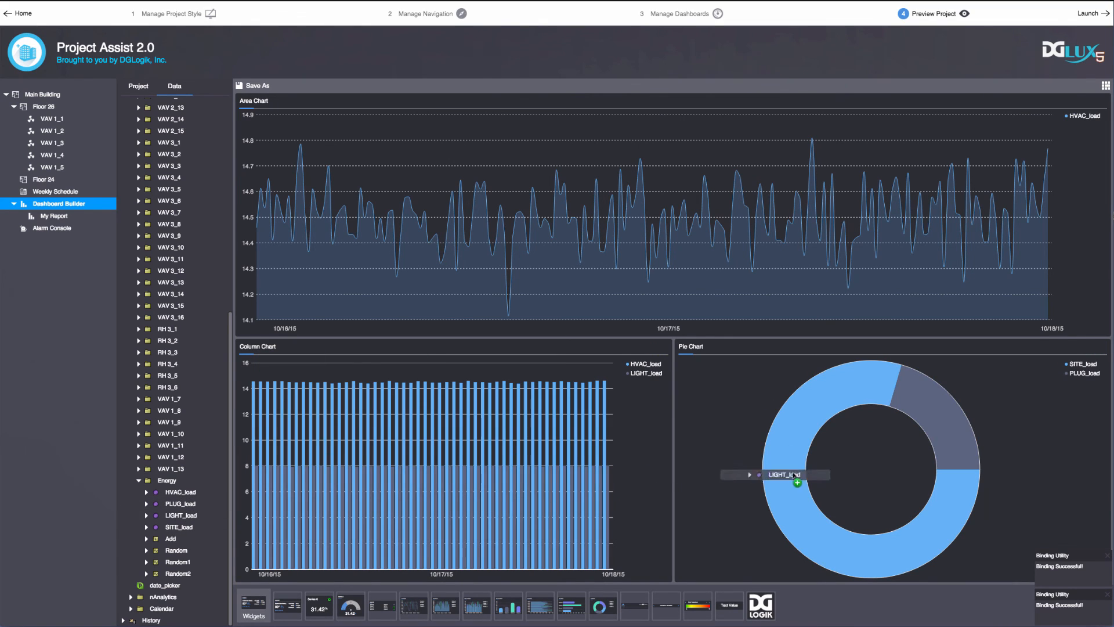